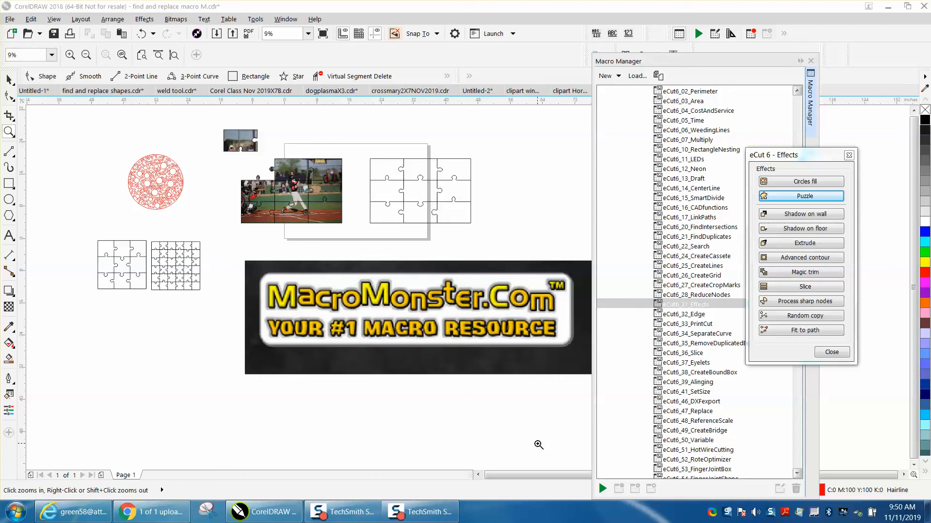
mouse_move(236, 265)
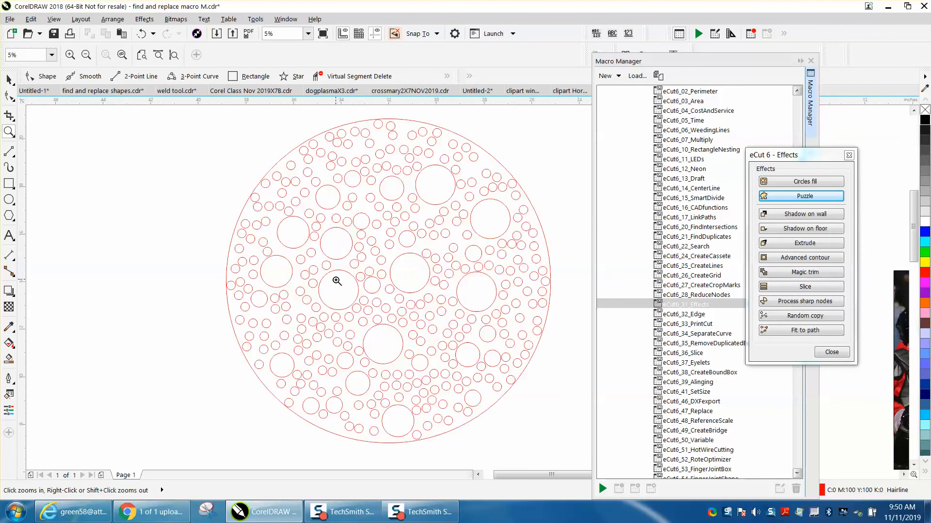
Zoom to view the whole circle-filled example
left_click(337, 281)
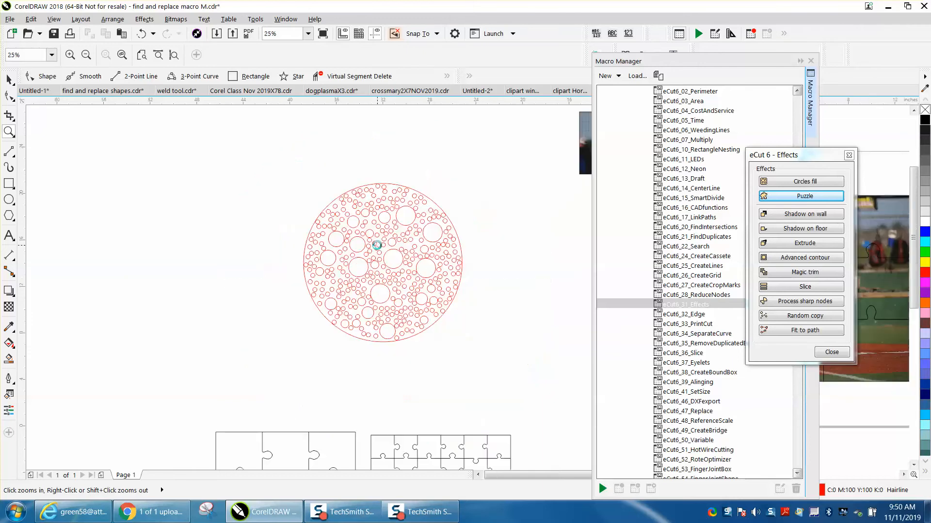
mouse_move(18, 204)
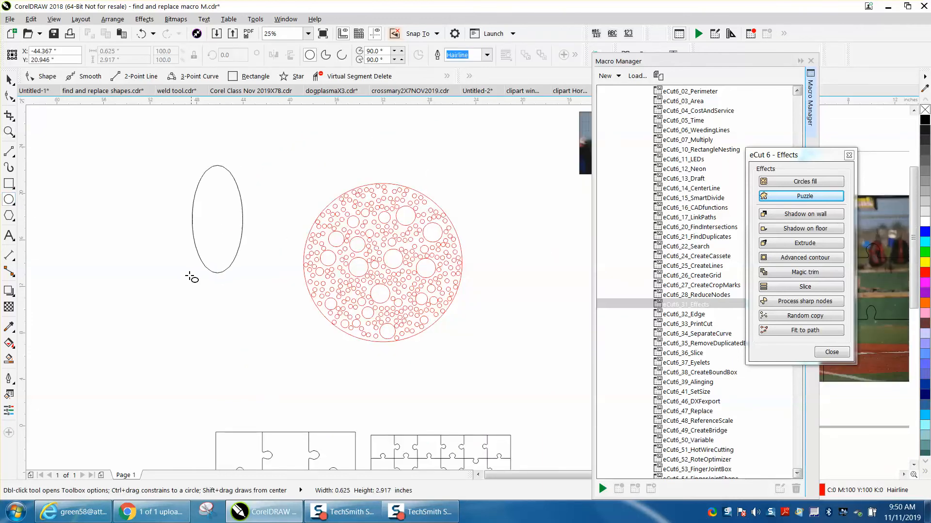
Draw a large circle left of the example and try eCut Circles fill with Maximum size checked
left_click_drag(190, 275, 122, 339)
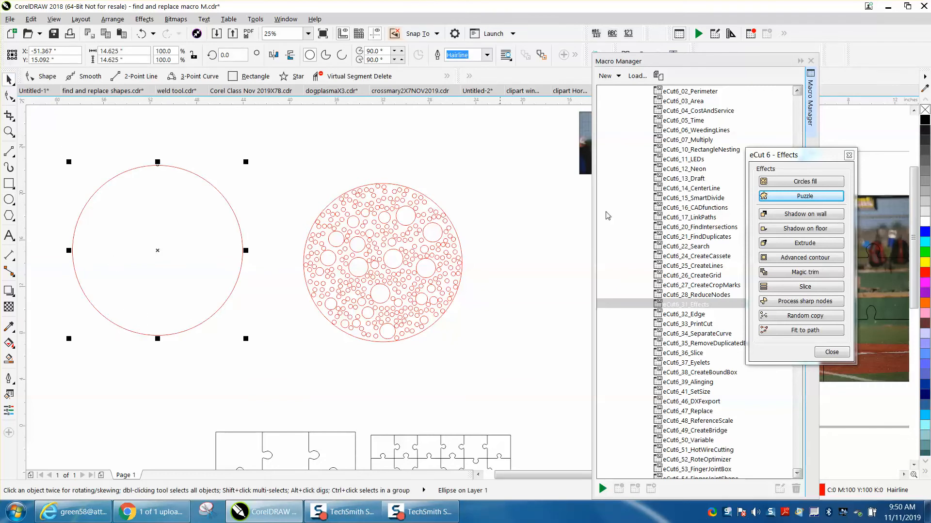
left_click(805, 182)
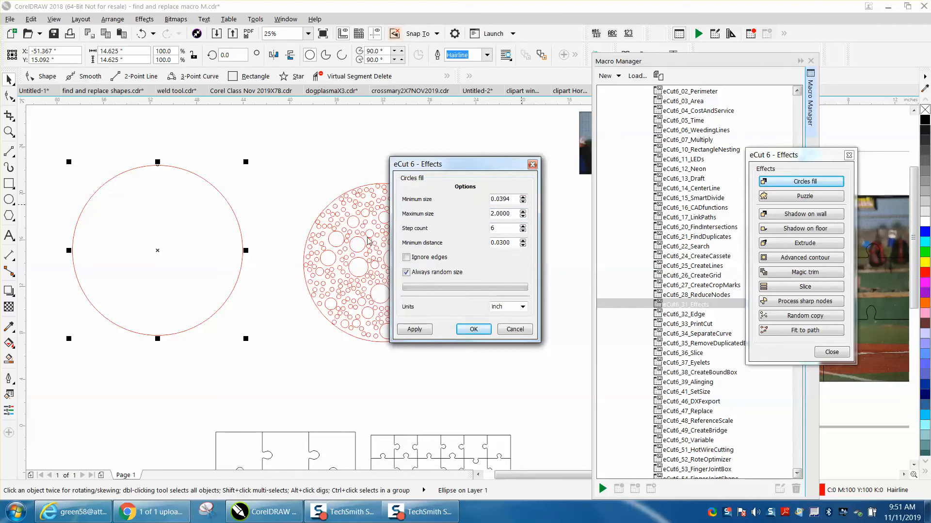
left_click(501, 199)
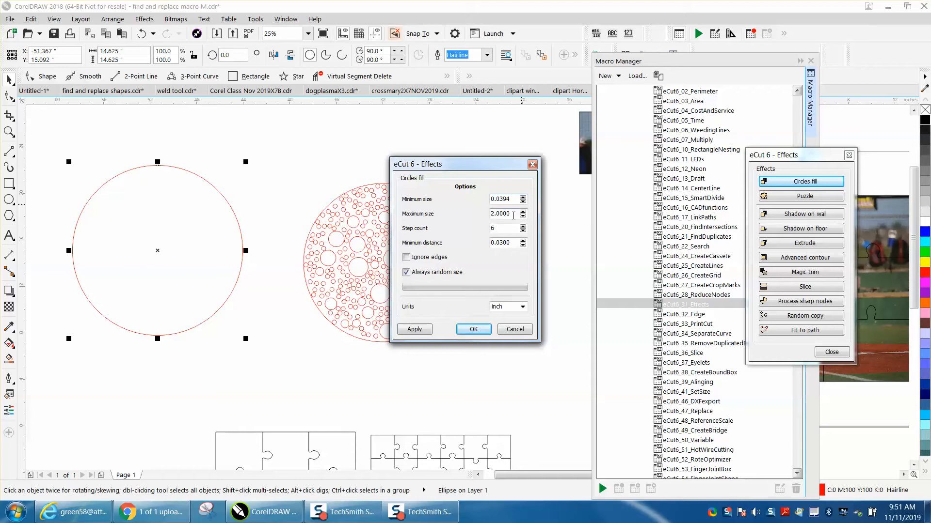
left_click(413, 330)
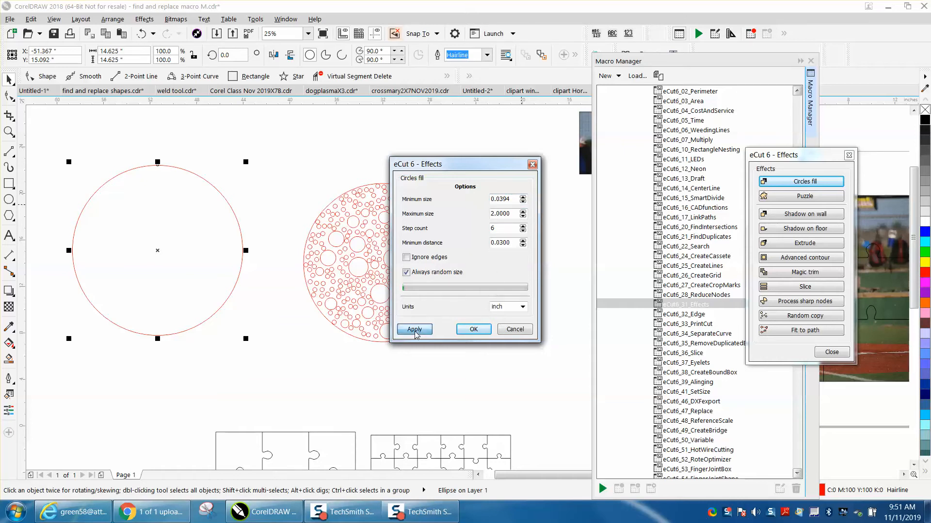
left_click(414, 330)
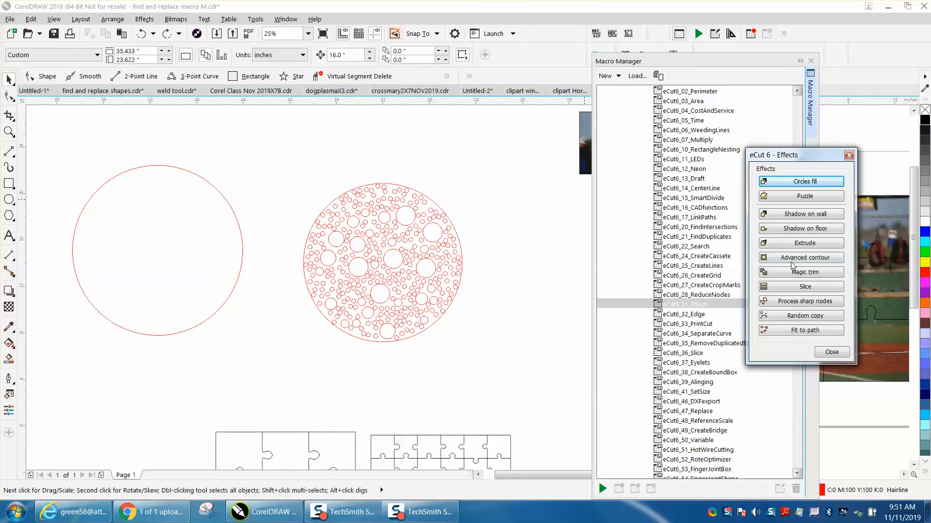
left_click(800, 181)
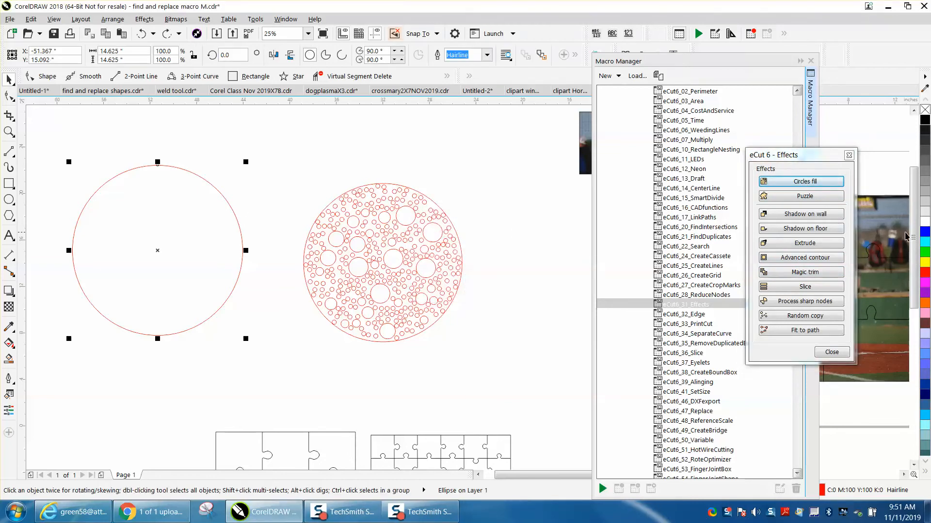
left_click(800, 182)
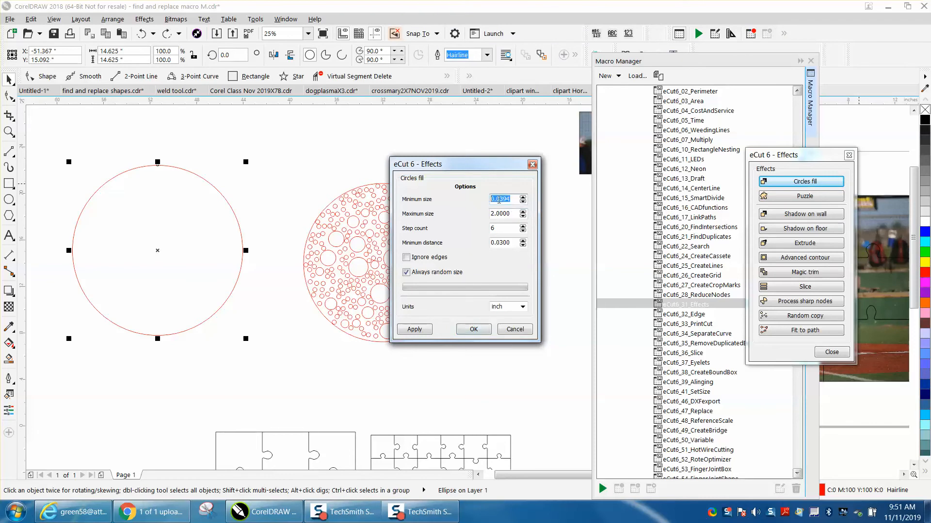
type("1")
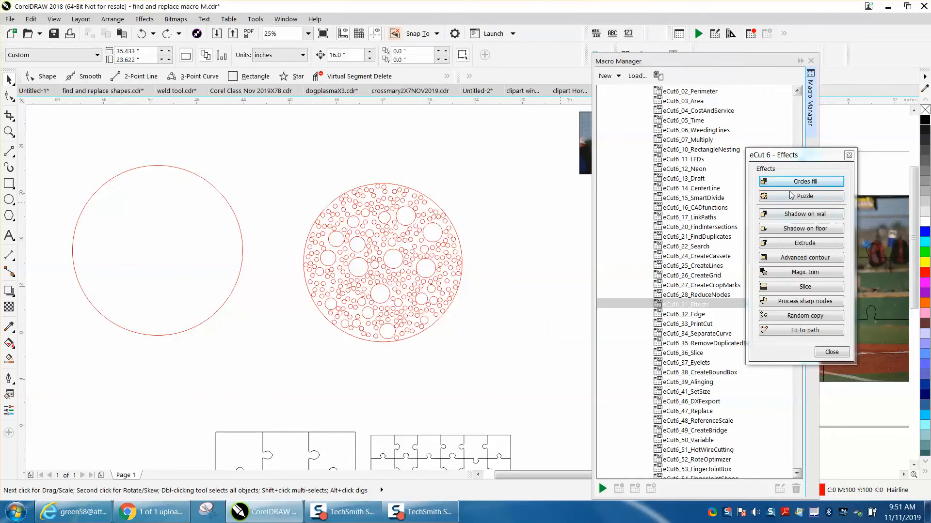
left_click(157, 251)
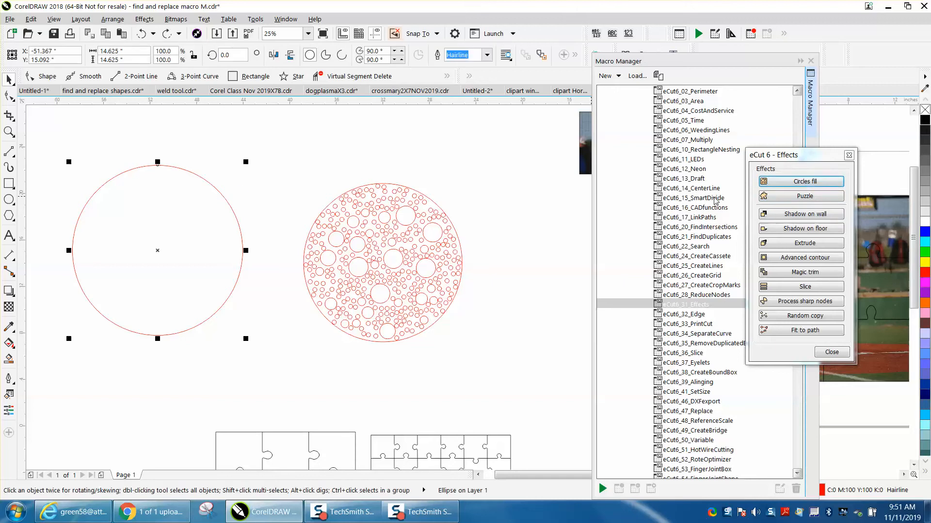
Apply eCut Circles fill with minimum size 0.25, maximum 3, seven steps, distance .01
left_click(800, 181)
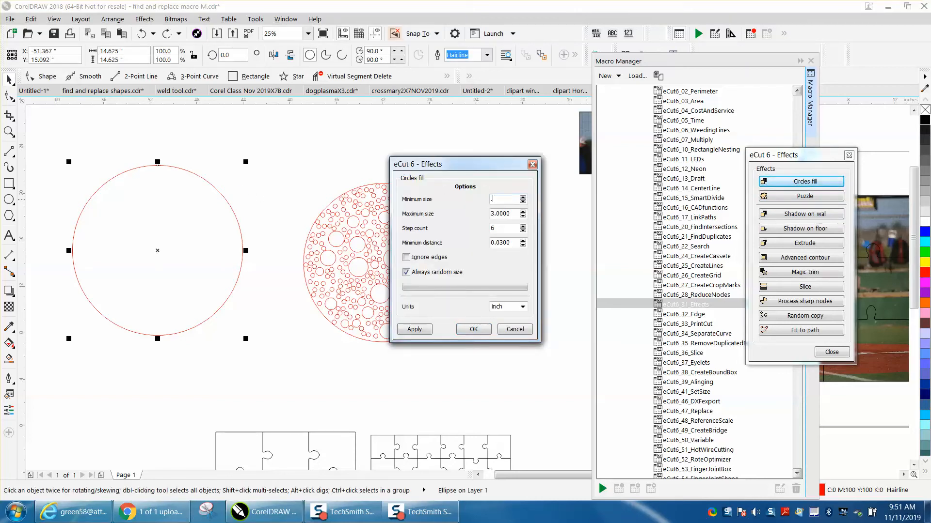
type("2500")
left_click(504, 228)
type("7")
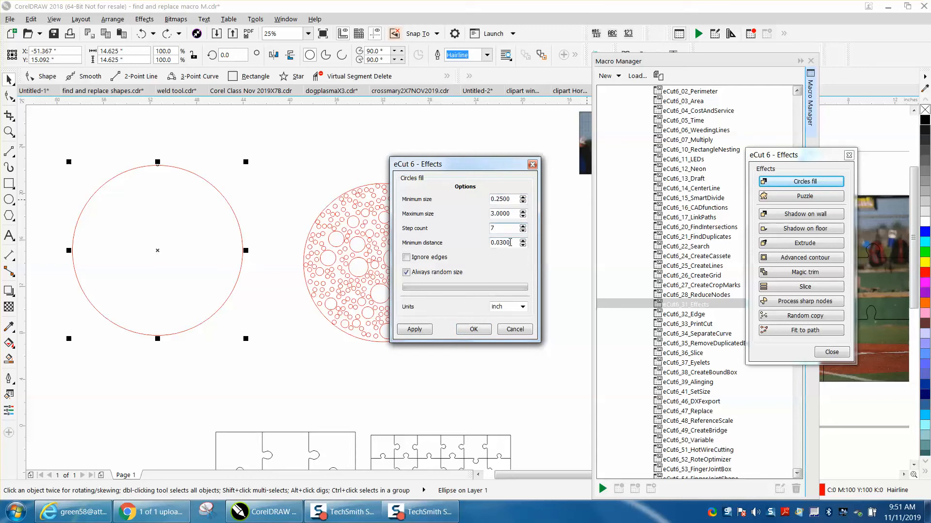
triple_click(501, 242)
type(".01")
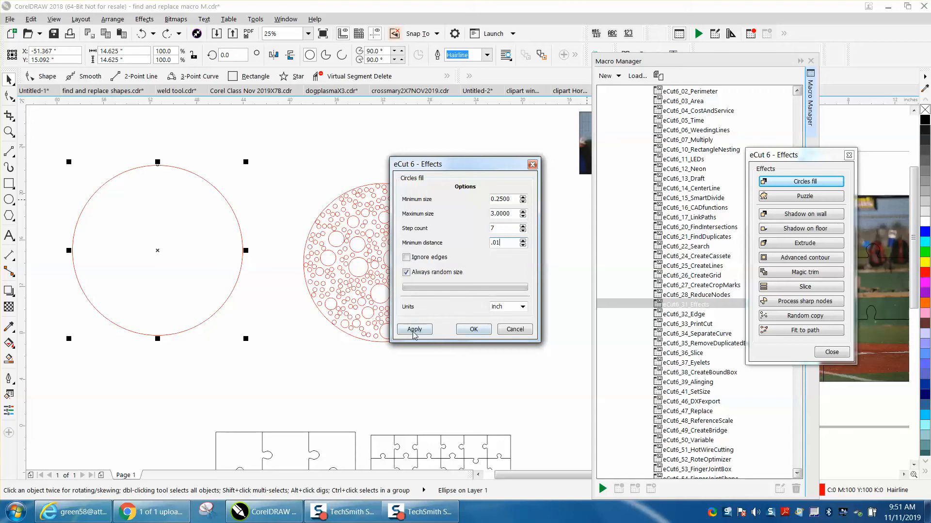
left_click(413, 330)
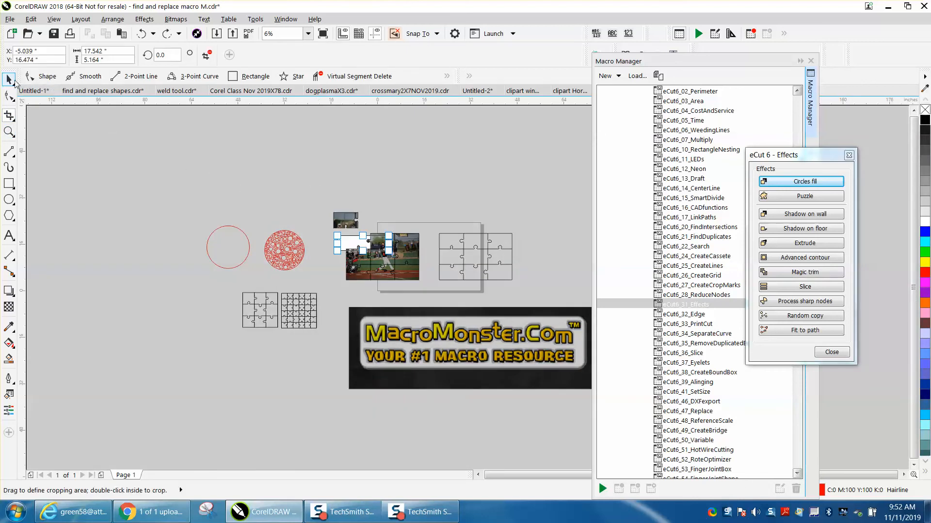
Select the photo with the Pick tool and set eCut Puzzle width to 12
left_click(383, 258)
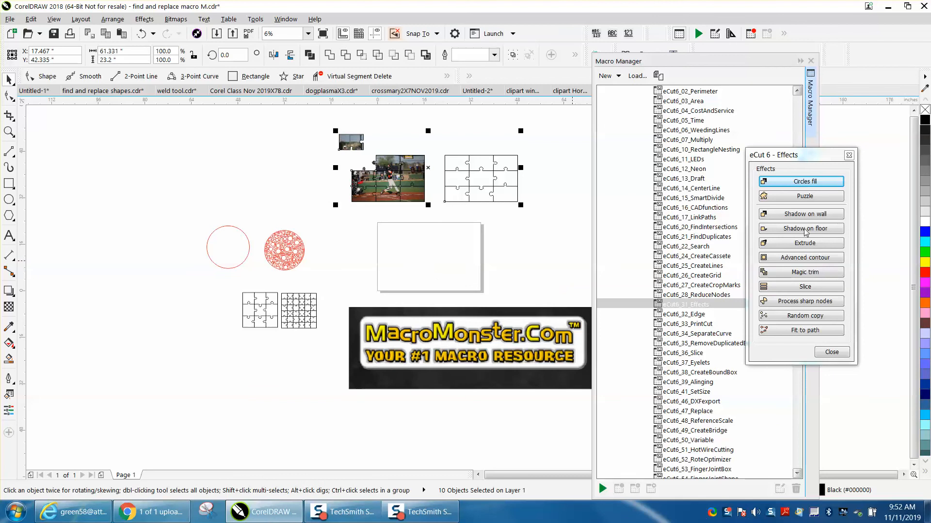
left_click(800, 196)
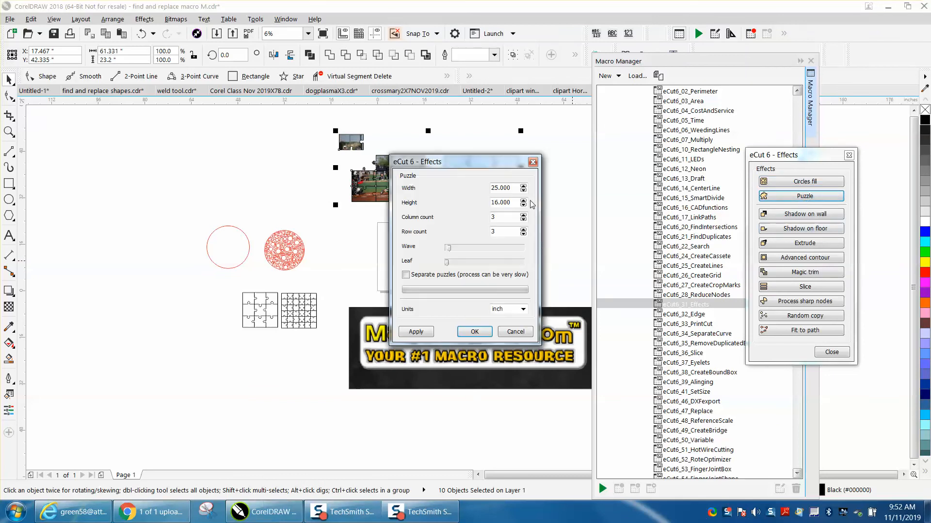
left_click(505, 188)
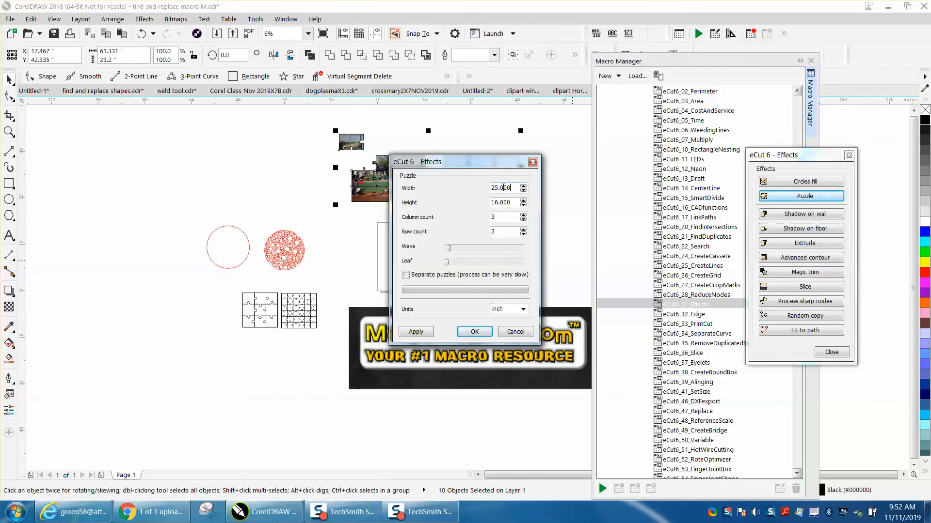
type("12")
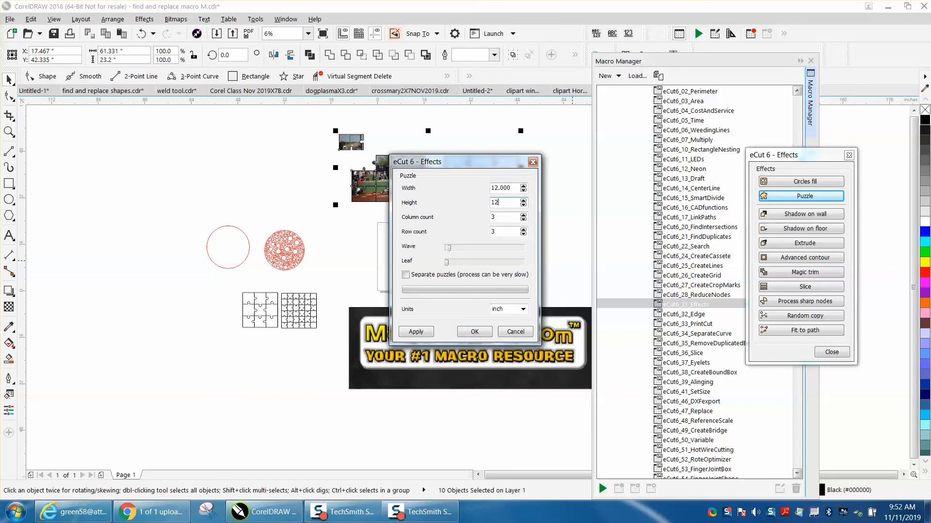
Apply the 4-by-4 puzzle, move the dialog to reveal it, then close
left_click(523, 215)
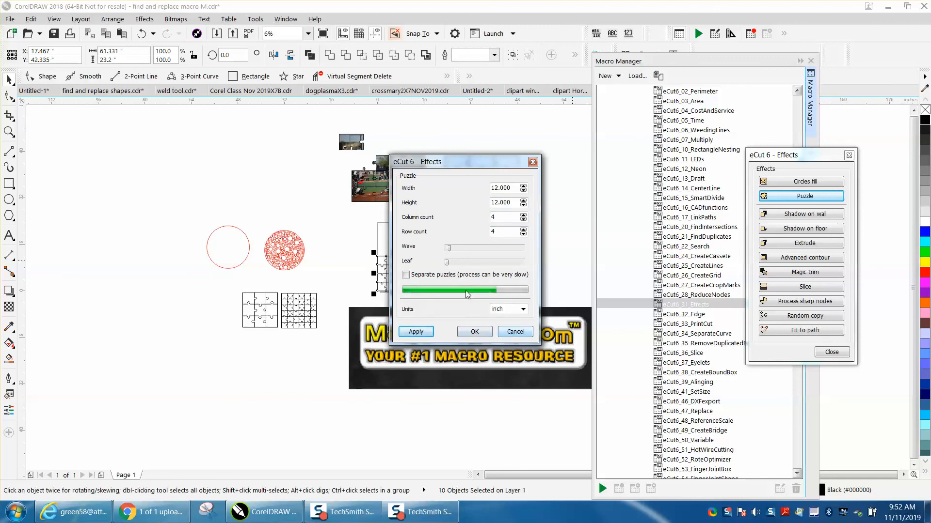
left_click_drag(465, 161, 529, 159)
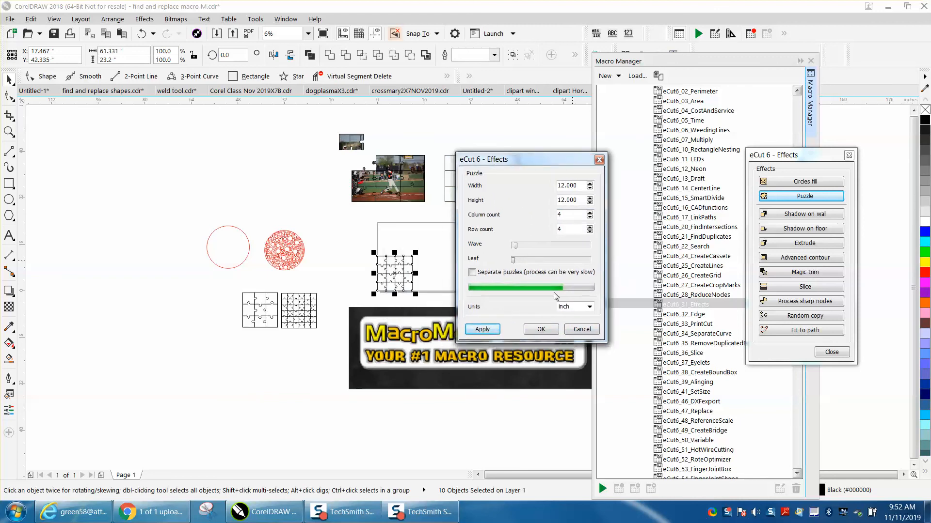
left_click(540, 330)
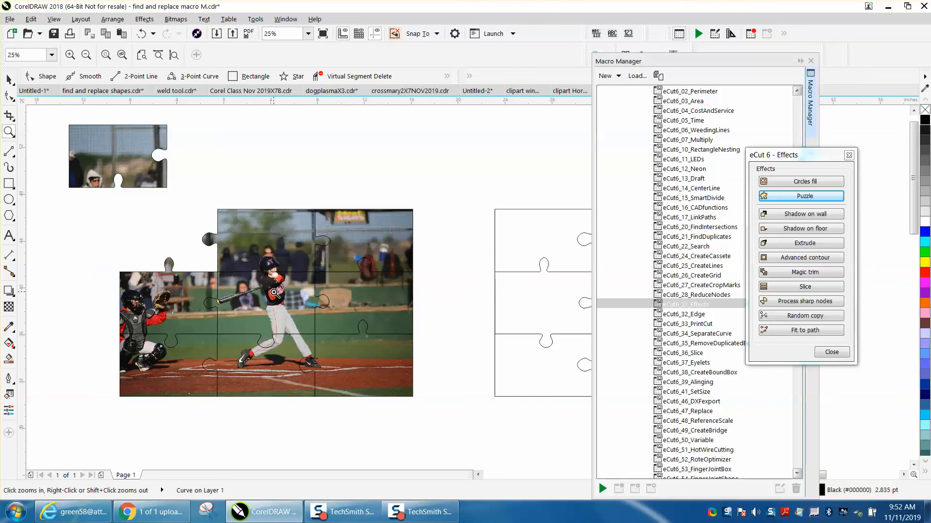
mouse_move(202, 172)
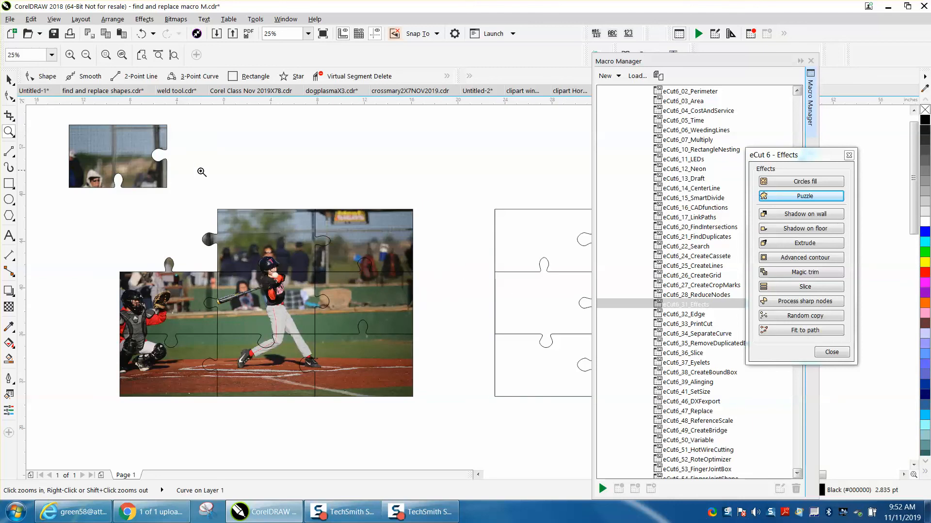